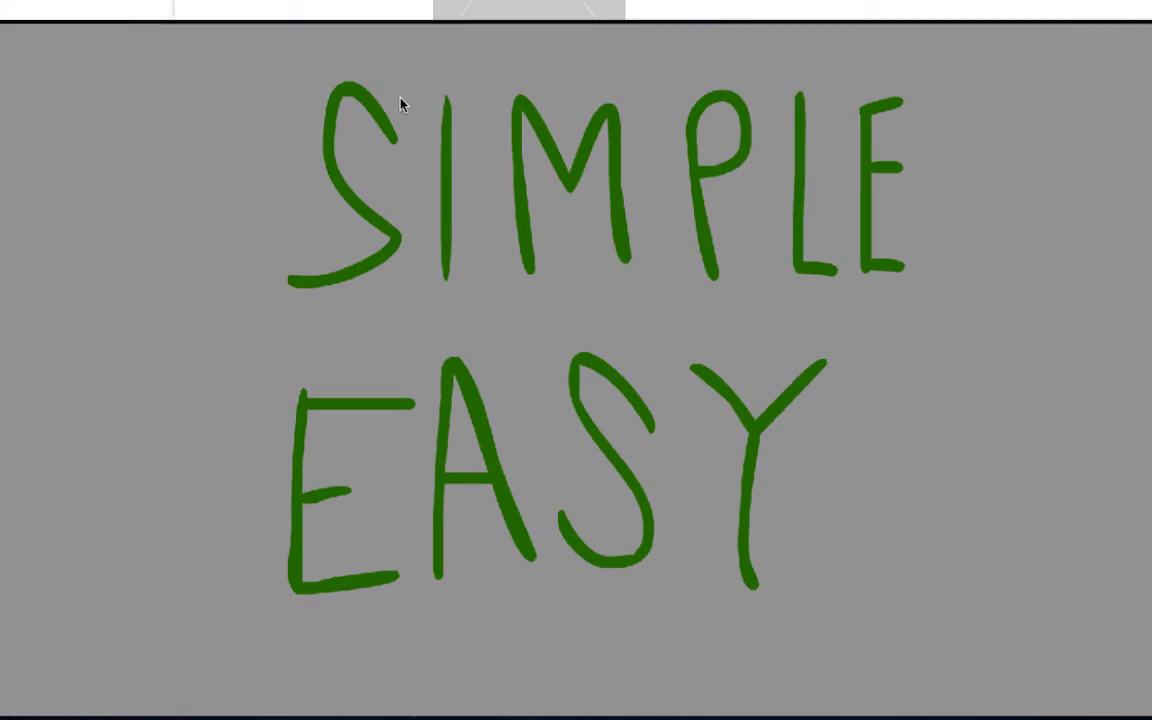
scroll(up, 3)
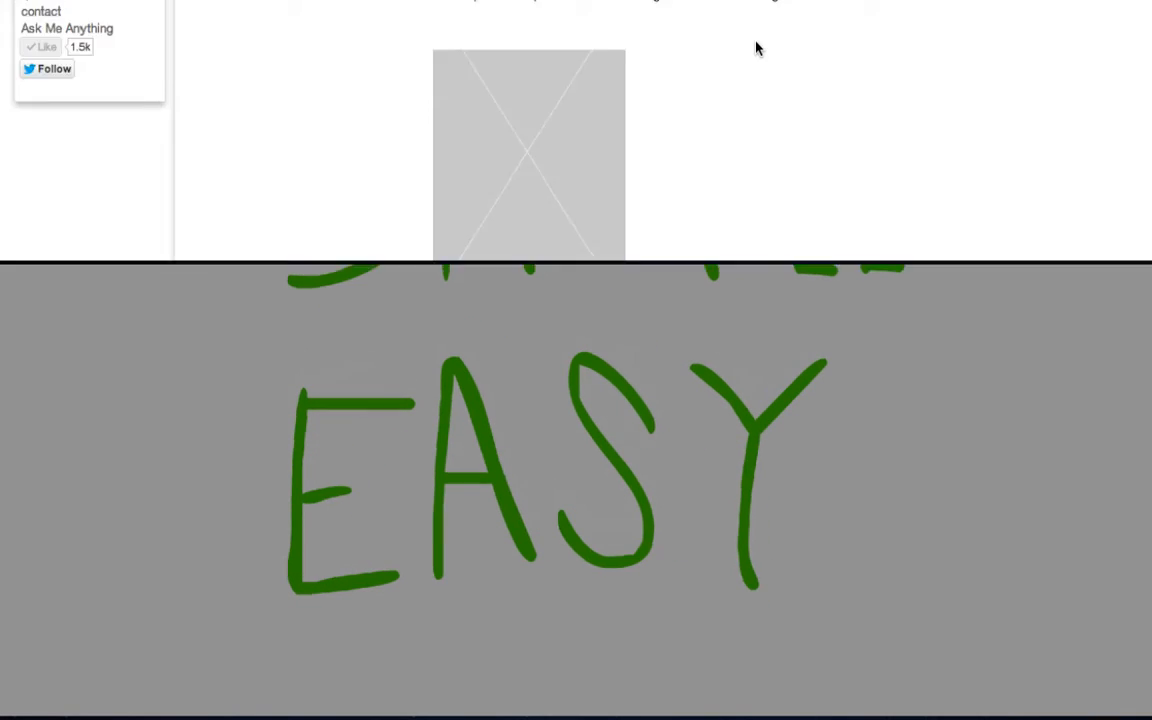
scroll(down, 3)
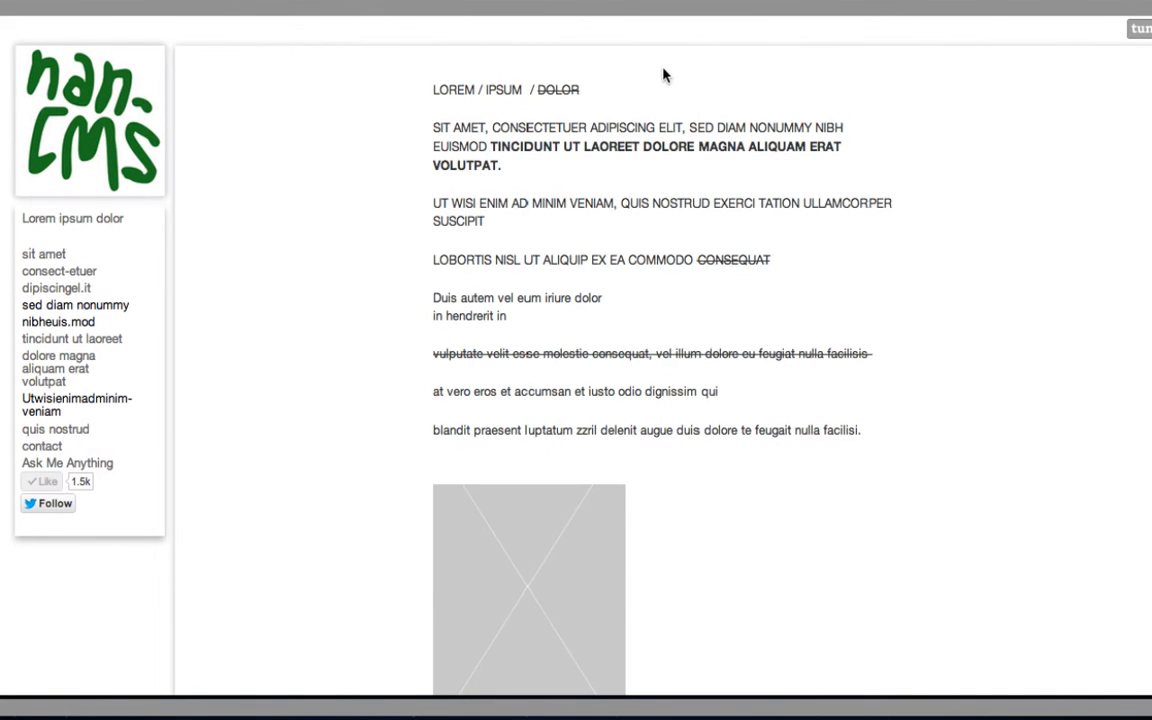
scroll(down, 3)
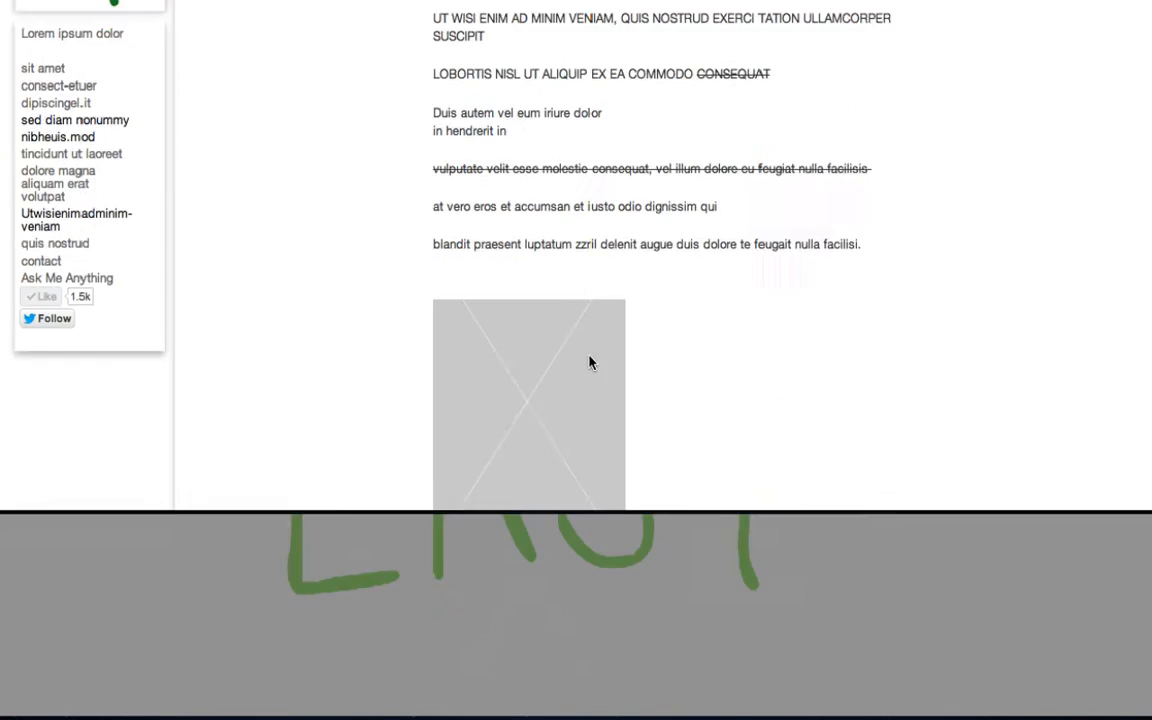